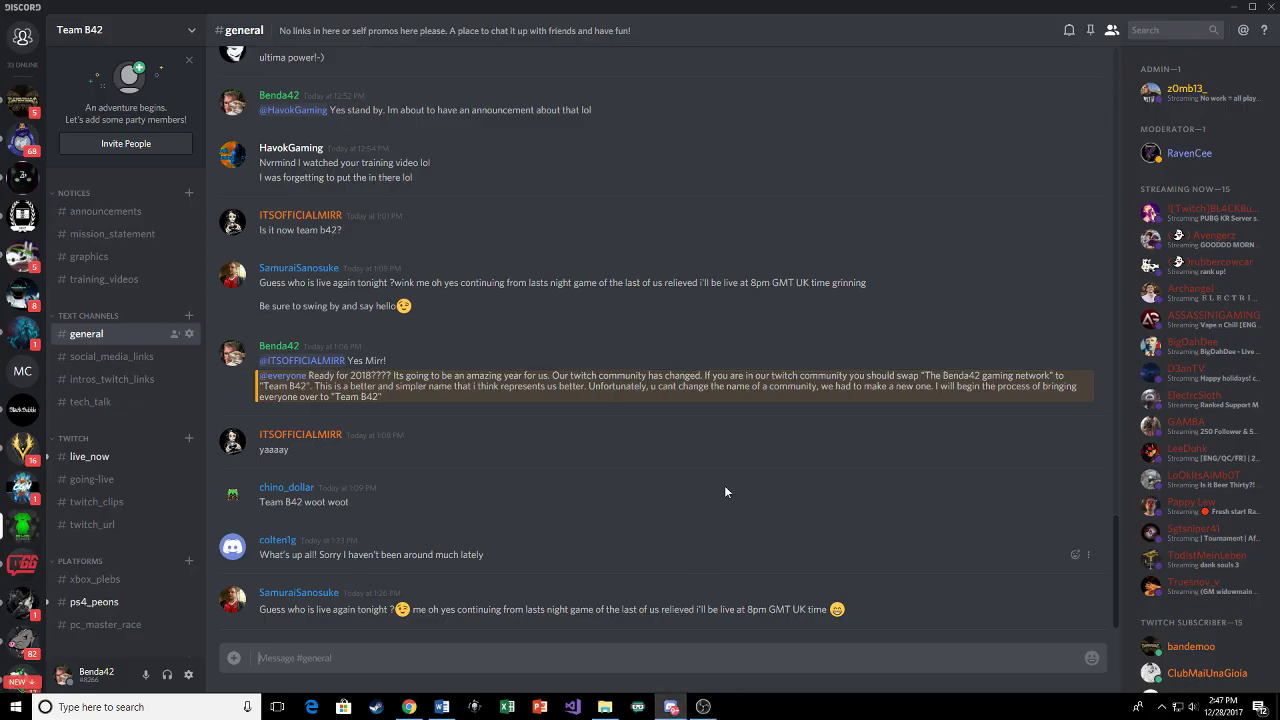
pyautogui.moveTo(744, 416)
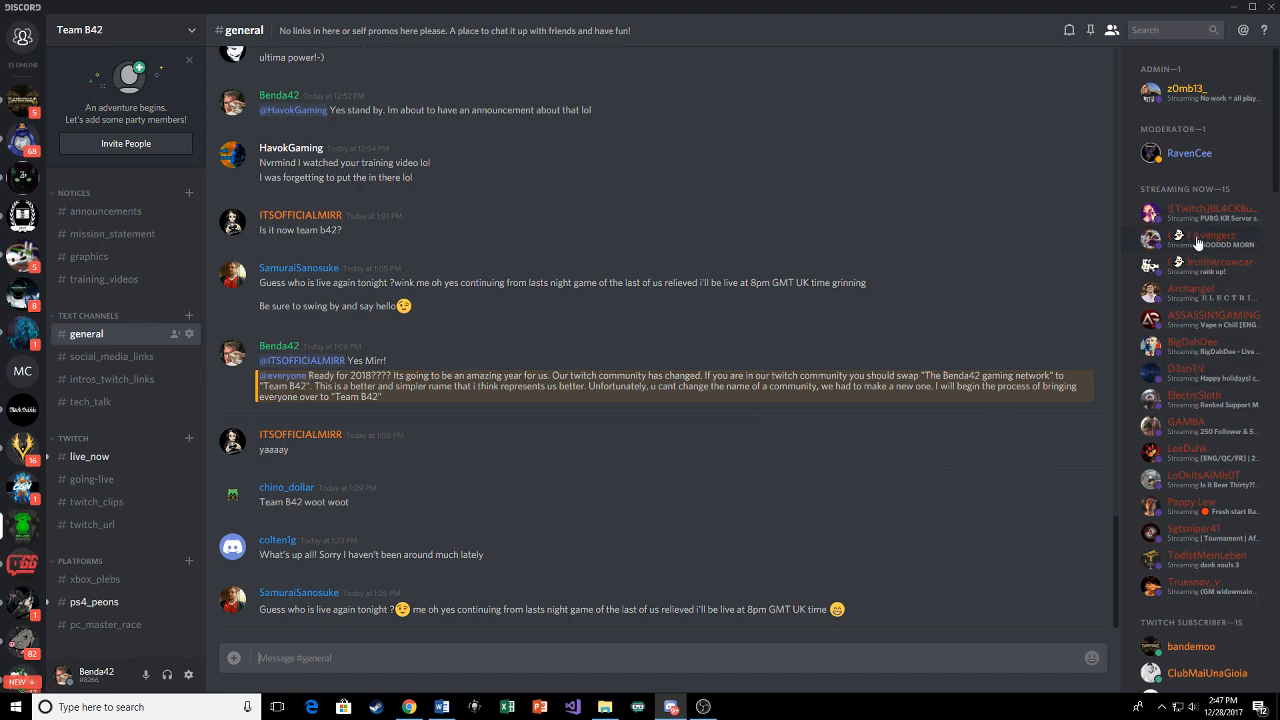
pyautogui.moveTo(1196, 292)
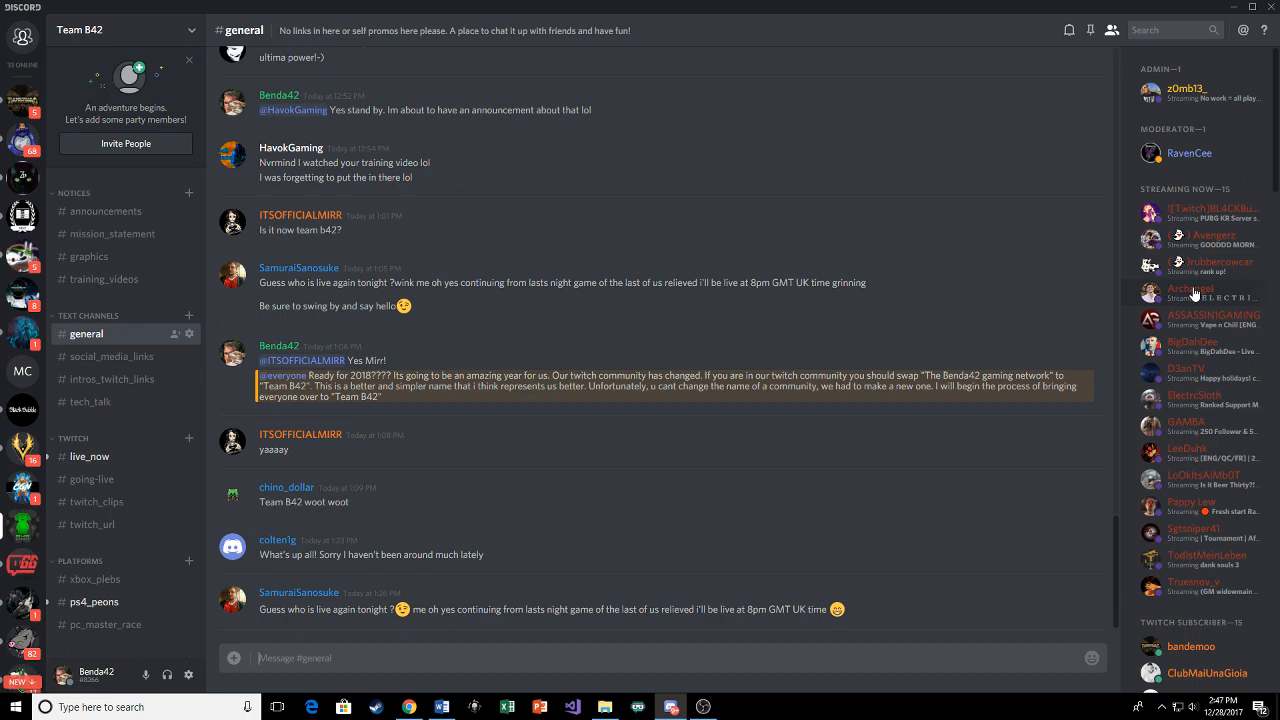
# Reach User Settings, review Connections, then show Streamer Mode turned off
pyautogui.scroll(-3)
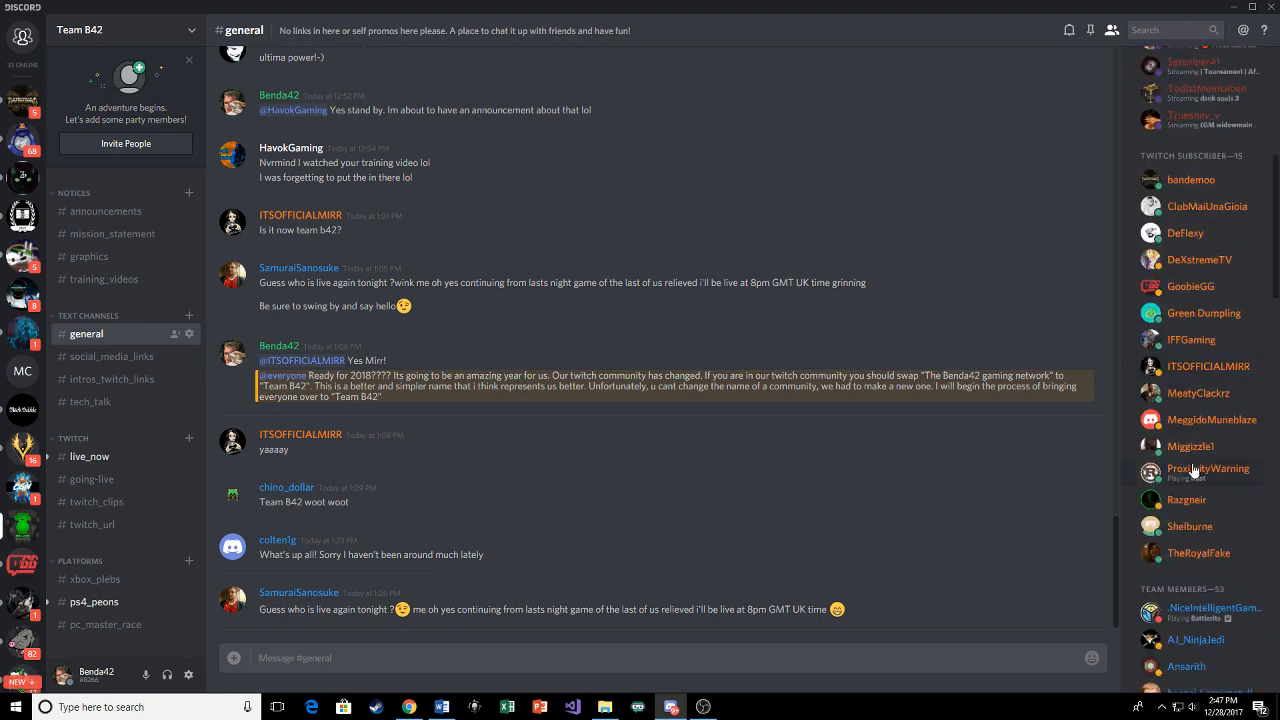
pyautogui.moveTo(1192, 490)
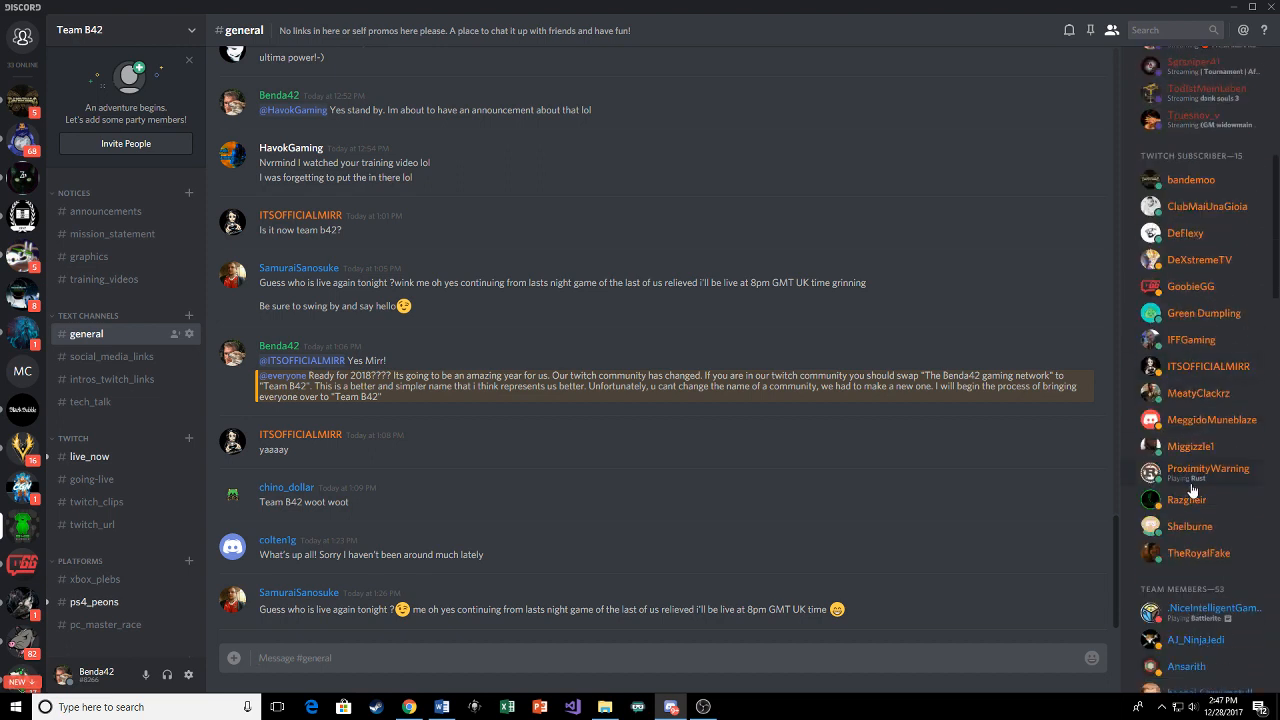
pyautogui.scroll(-3)
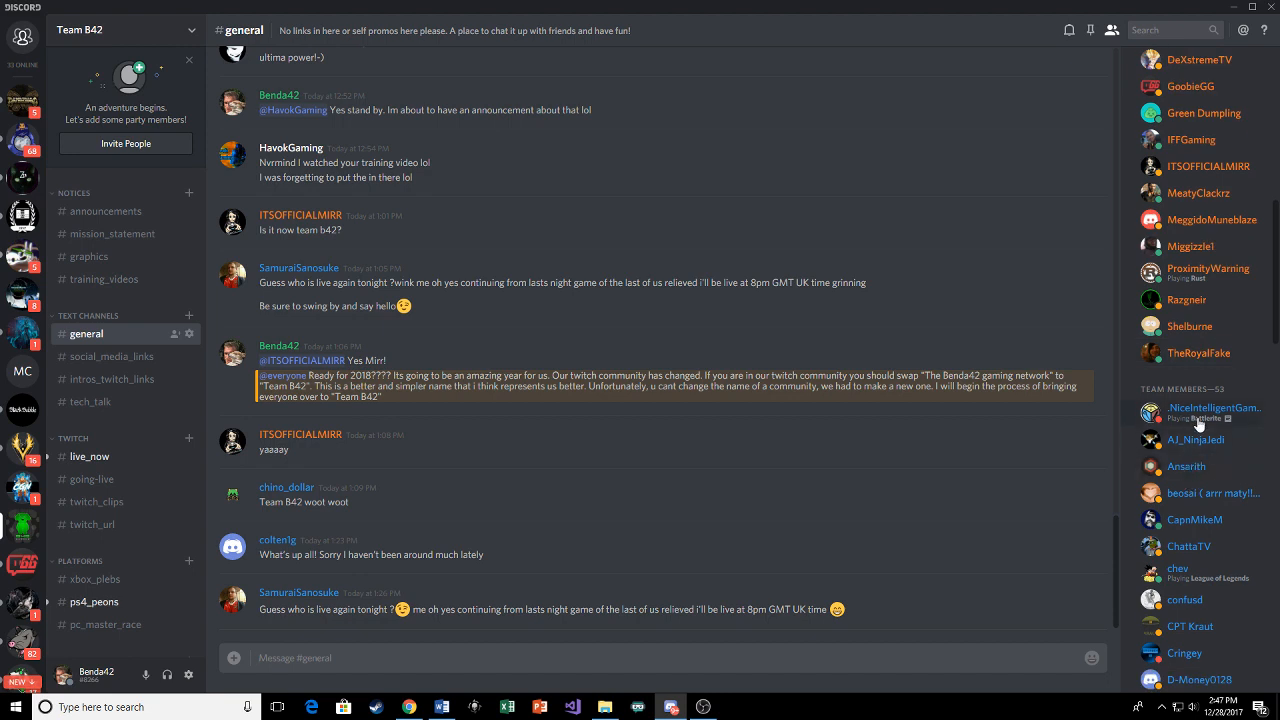
pyautogui.moveTo(1190, 456)
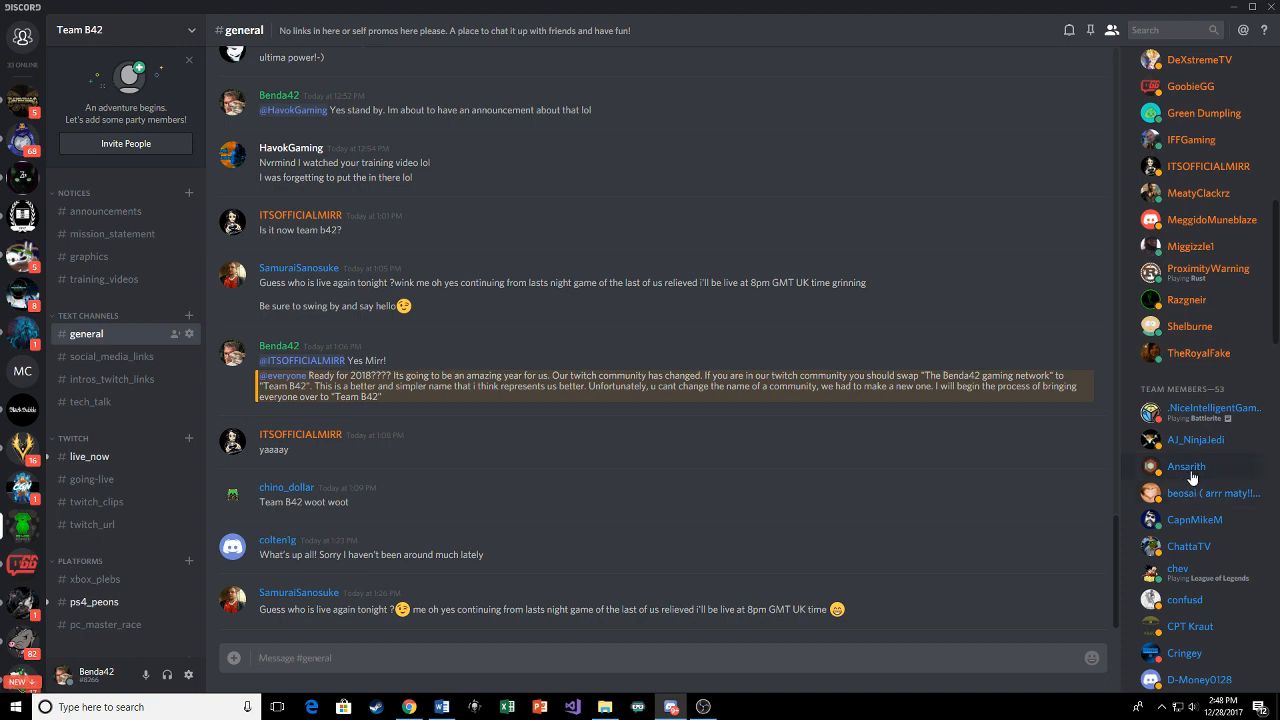
pyautogui.moveTo(1196, 424)
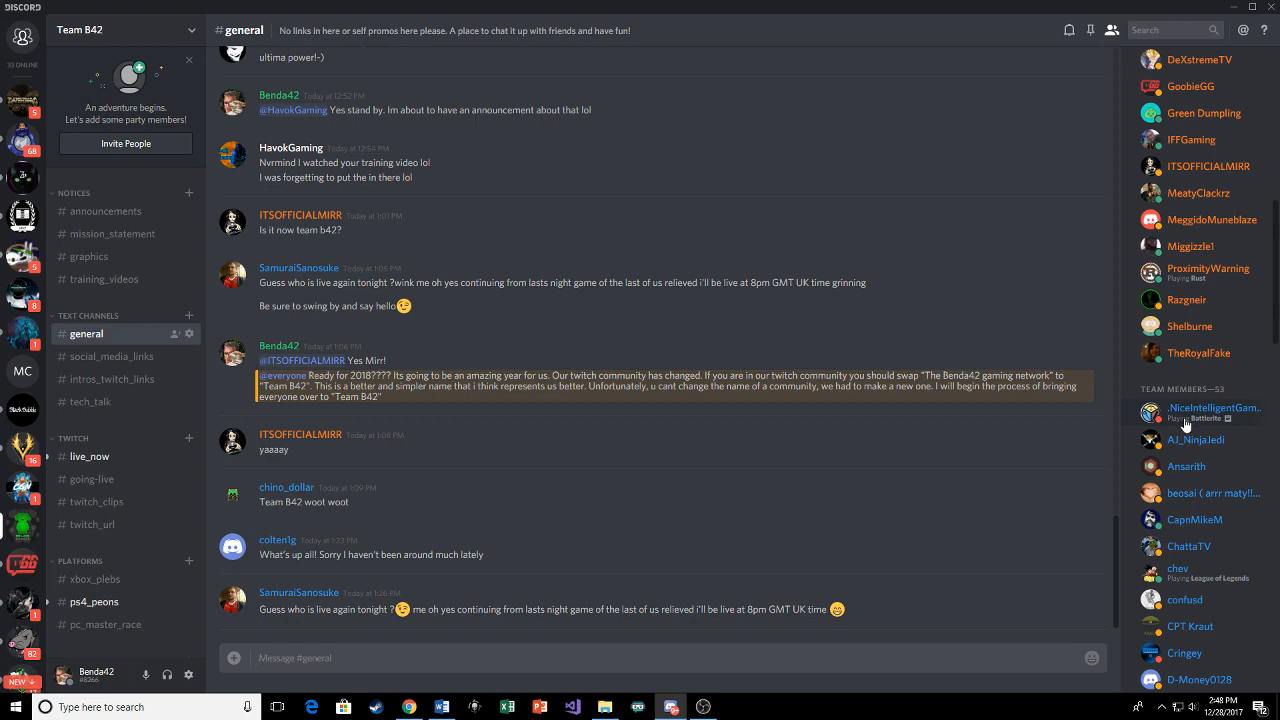
pyautogui.scroll(3)
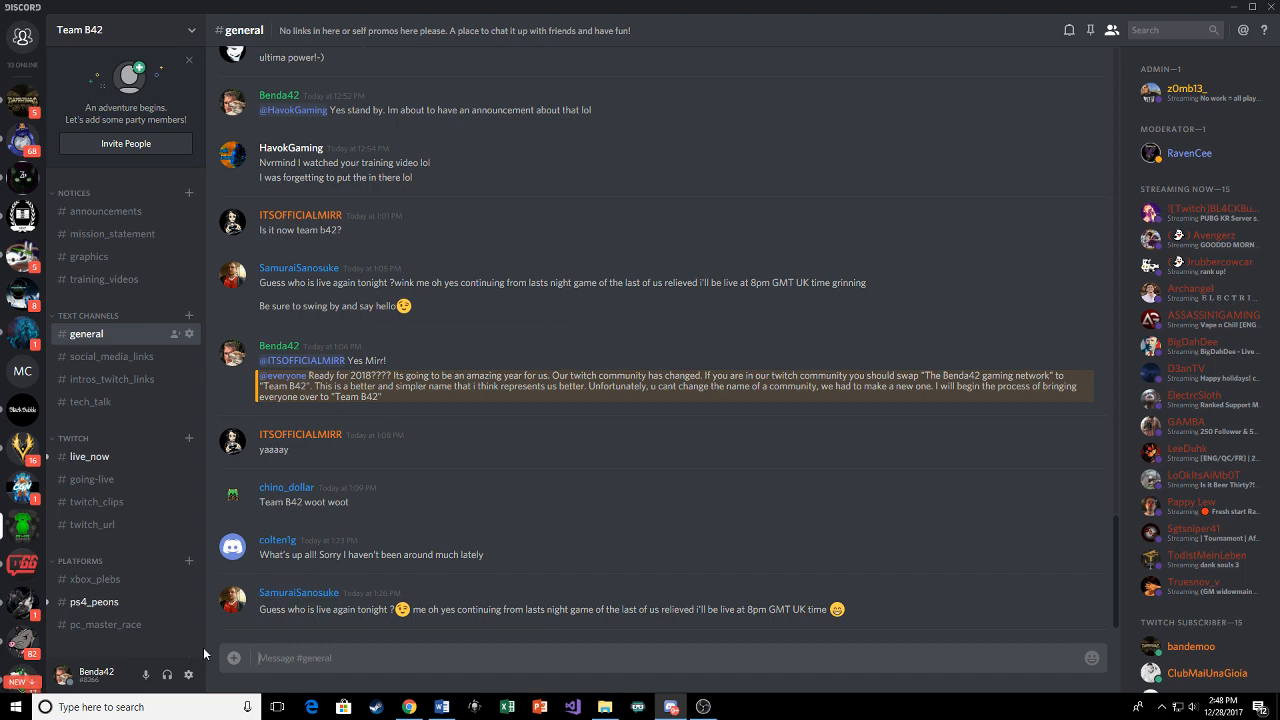
pyautogui.moveTo(188, 674)
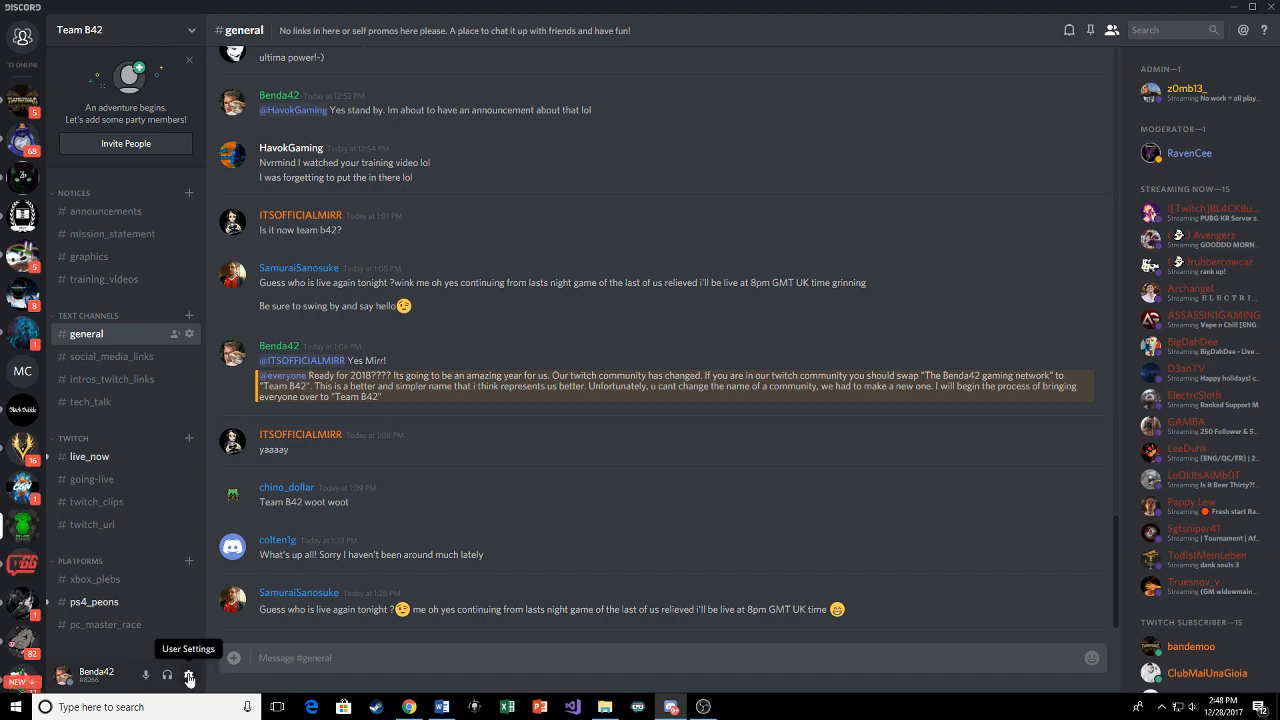
pyautogui.click(188, 676)
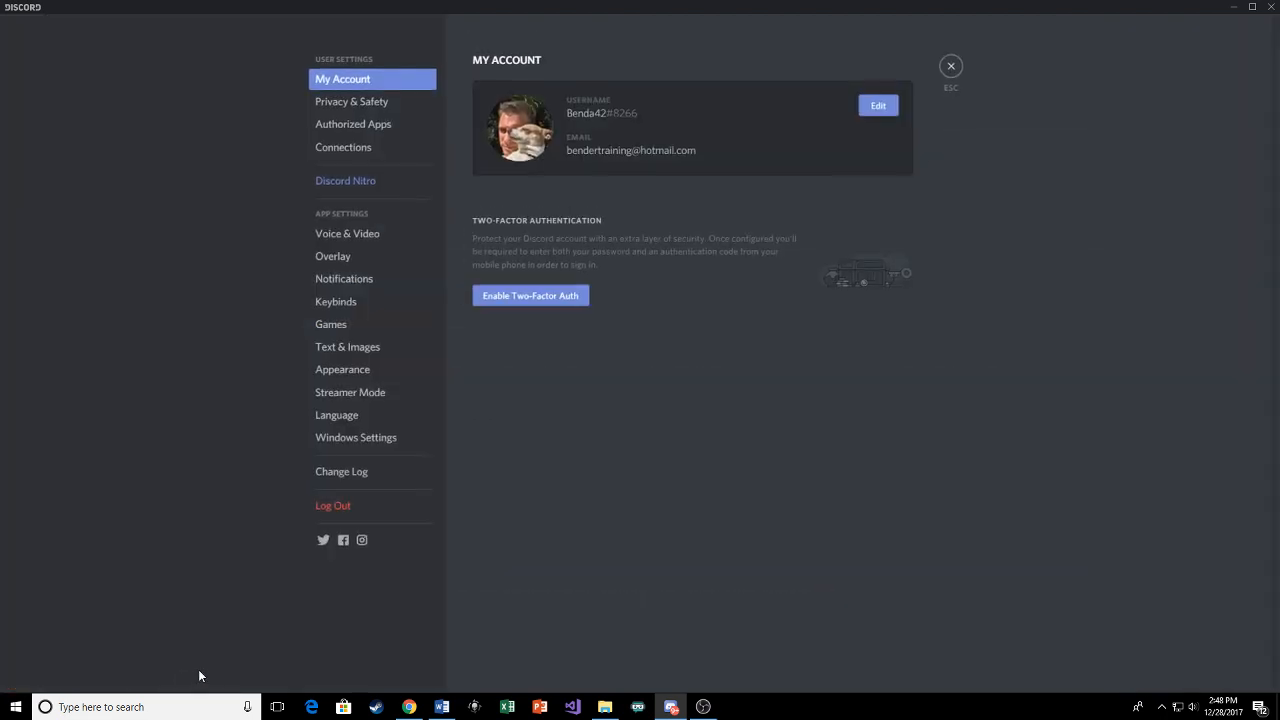
pyautogui.moveTo(372, 148)
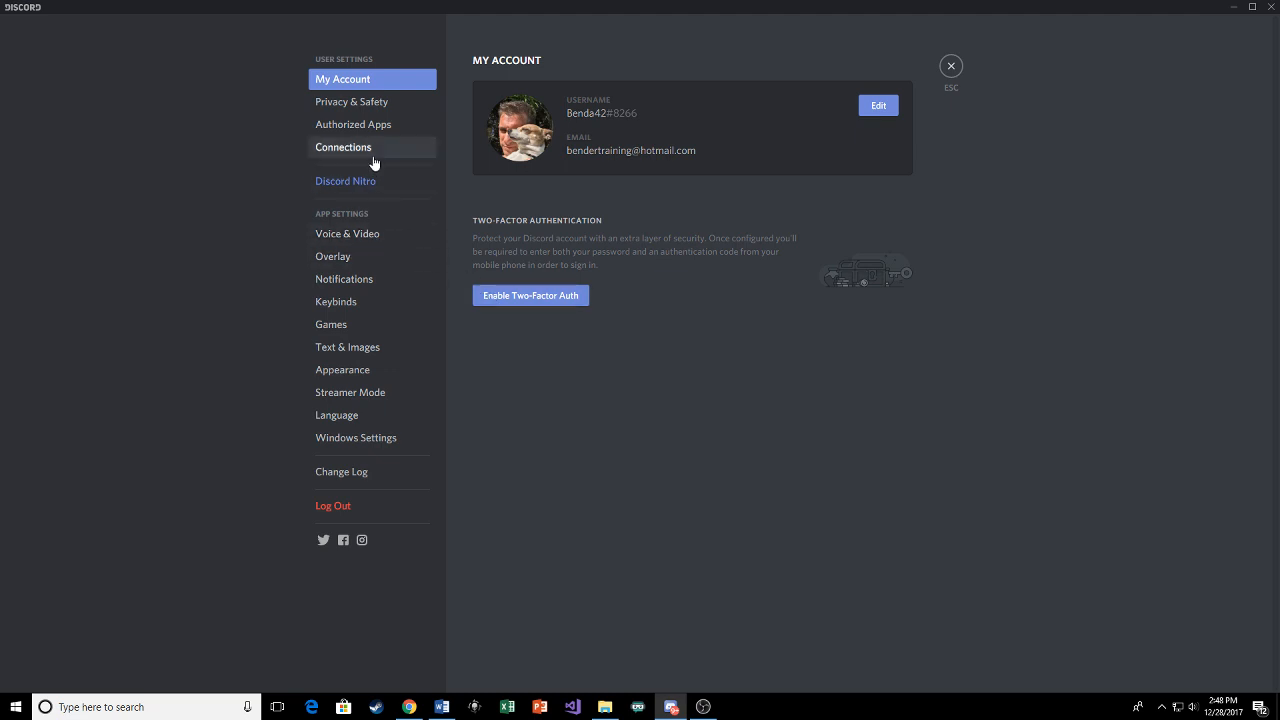
pyautogui.click(344, 148)
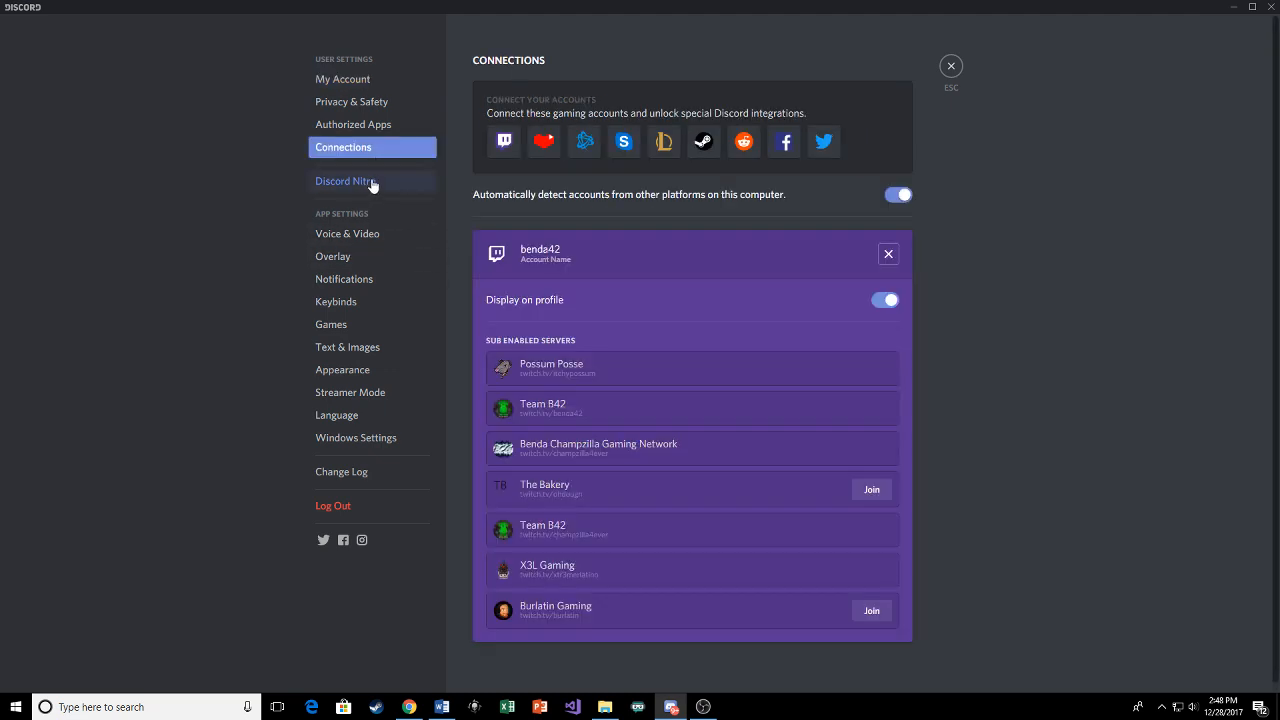
pyautogui.moveTo(346, 280)
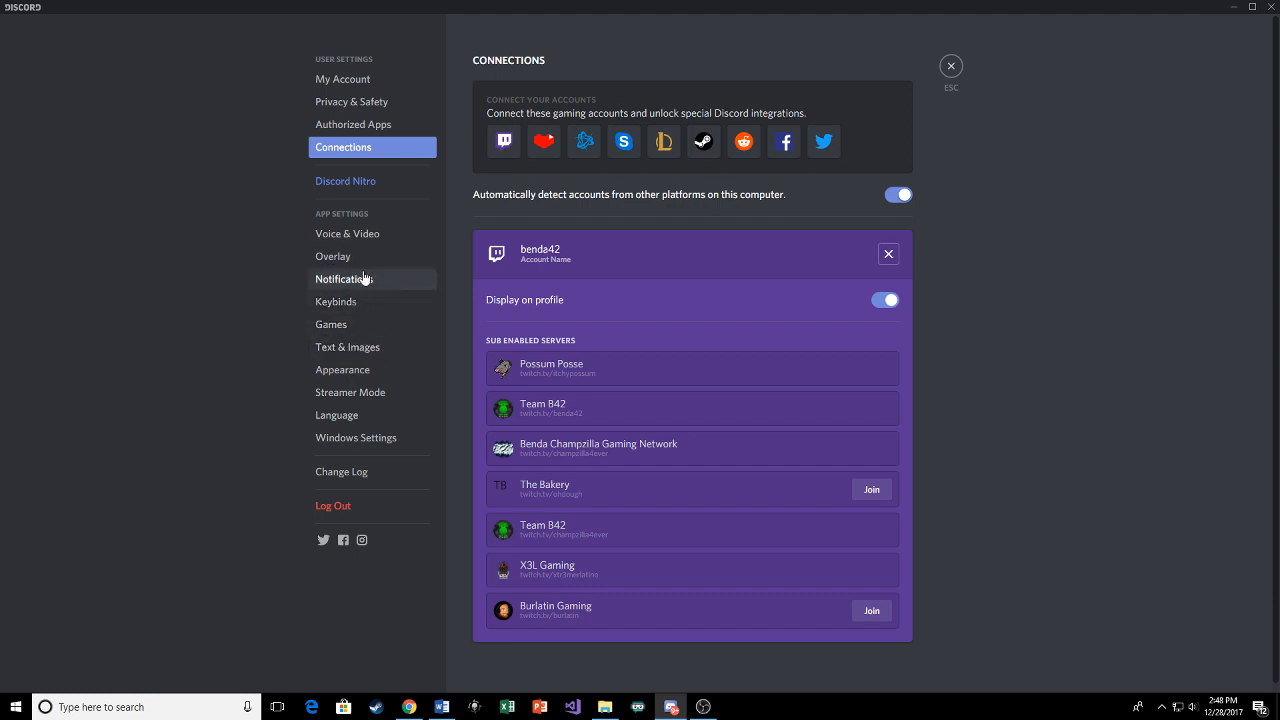
pyautogui.click(350, 392)
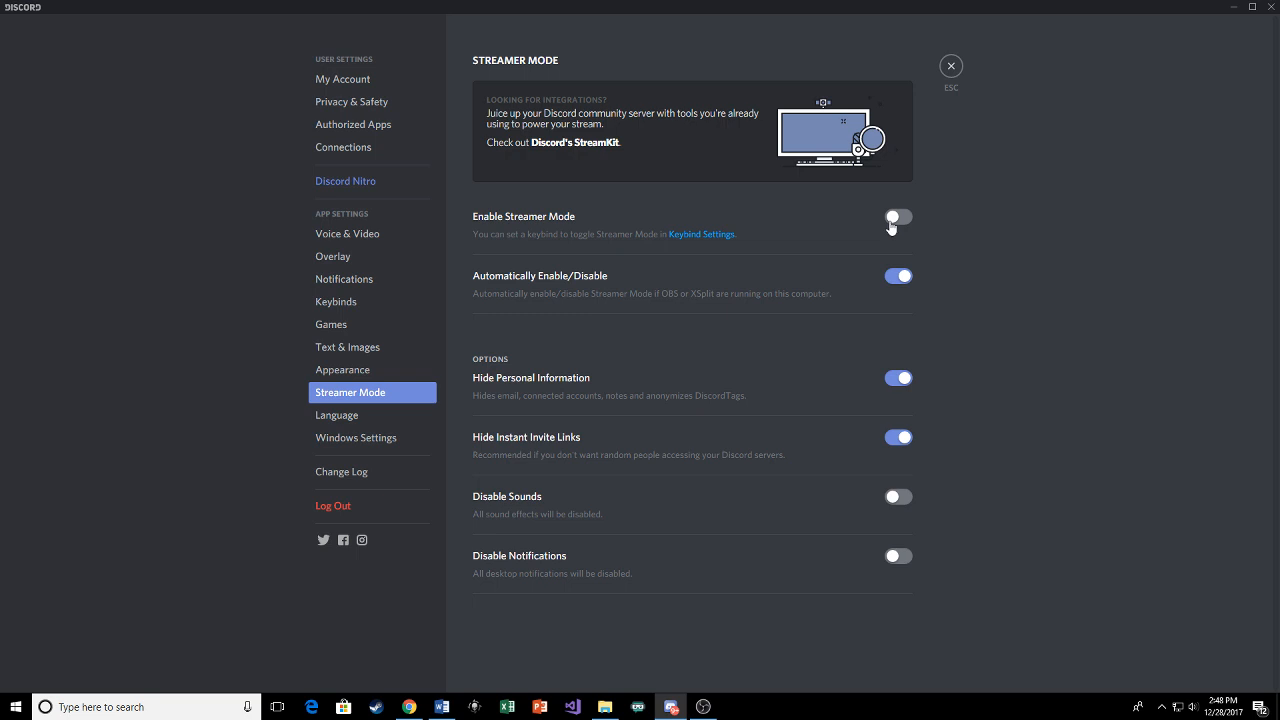
pyautogui.moveTo(316, 162)
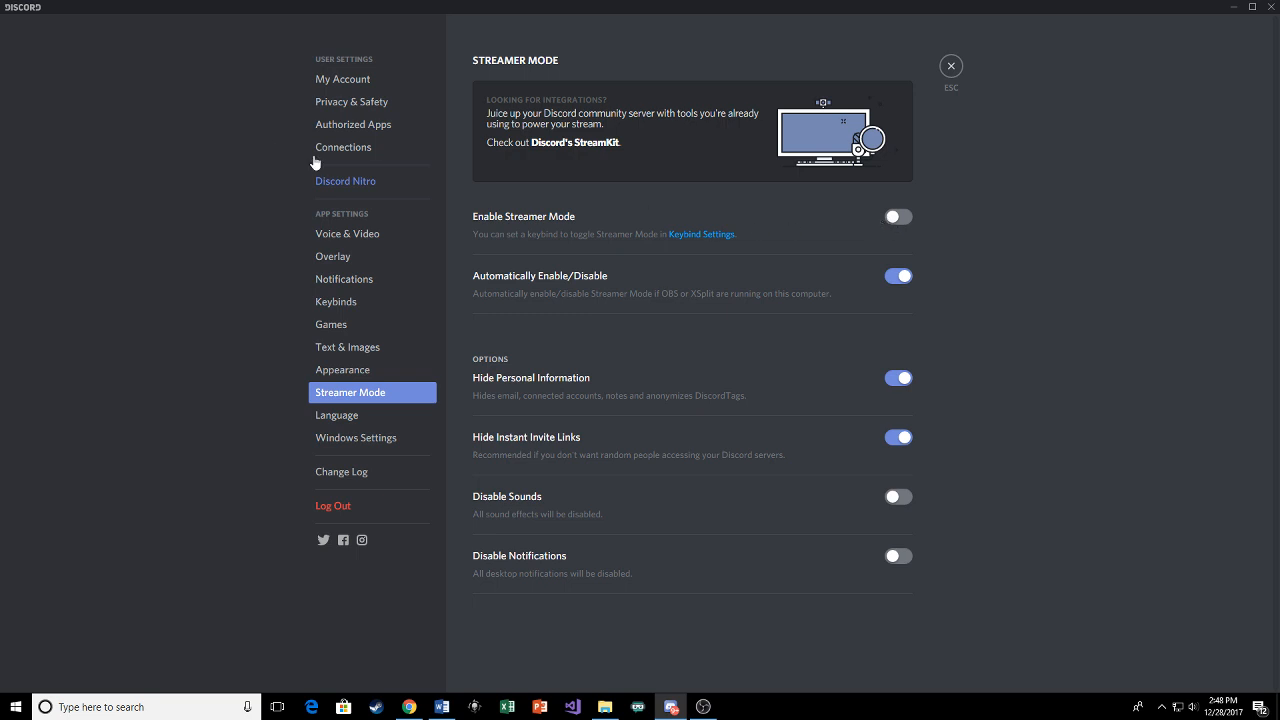
# Revisit Connections showing the Twitch account displayed on profile, then close settings
pyautogui.click(344, 148)
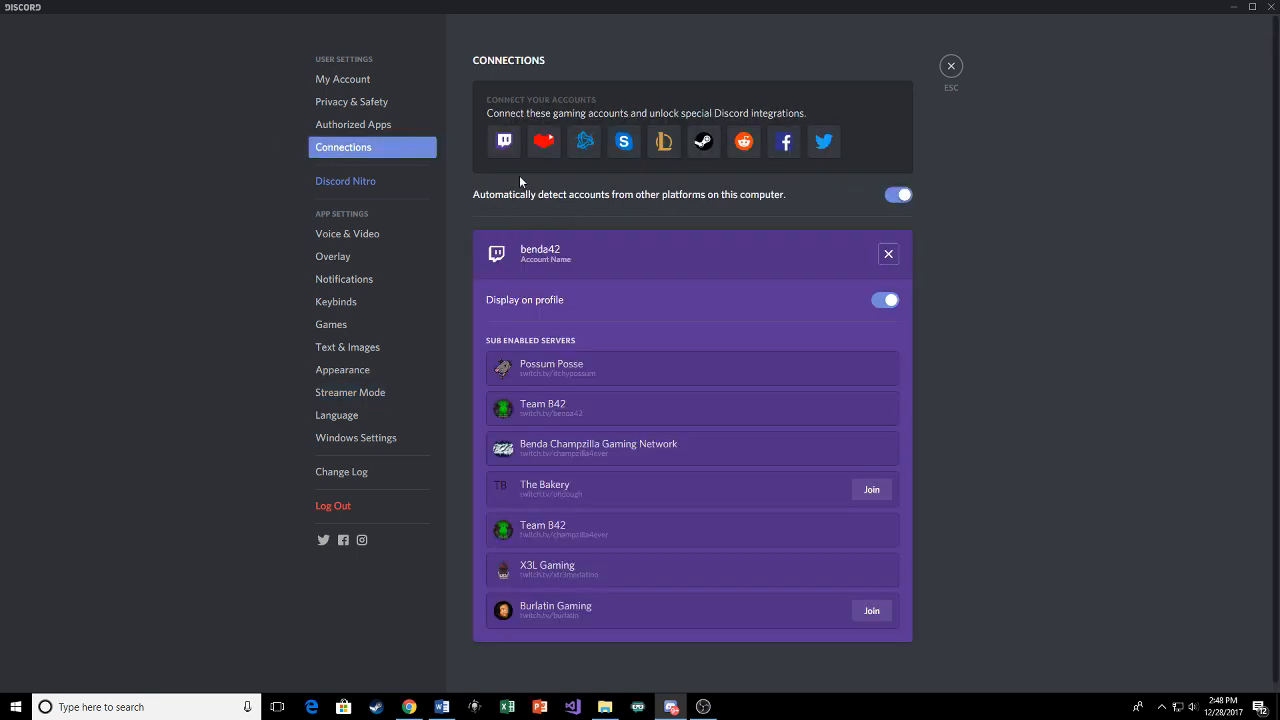
pyautogui.moveTo(504, 140)
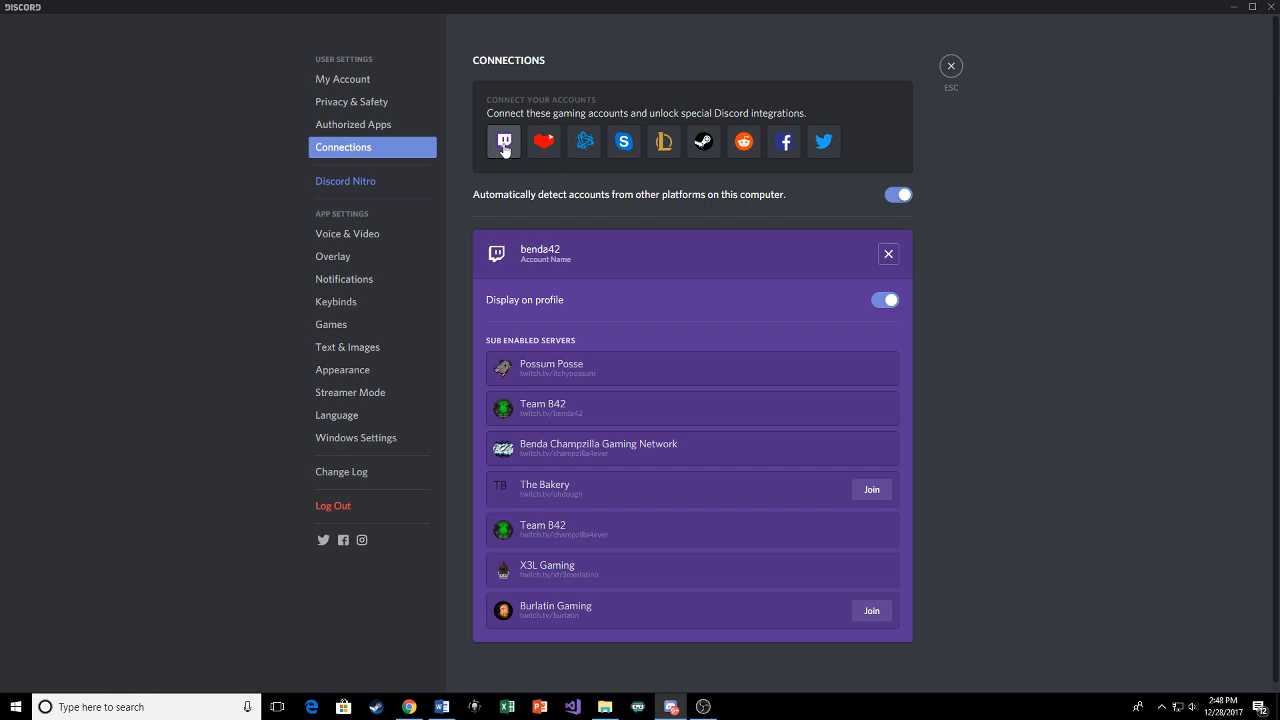
pyautogui.moveTo(388, 116)
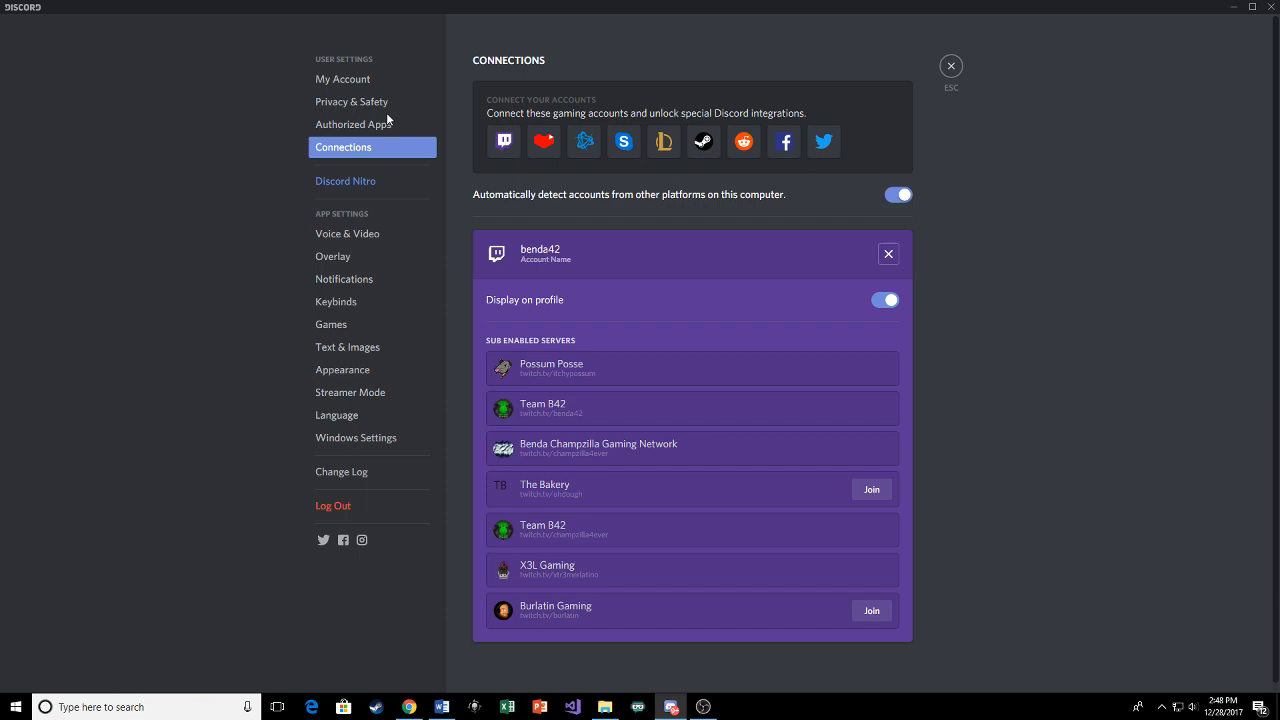
pyautogui.moveTo(502, 164)
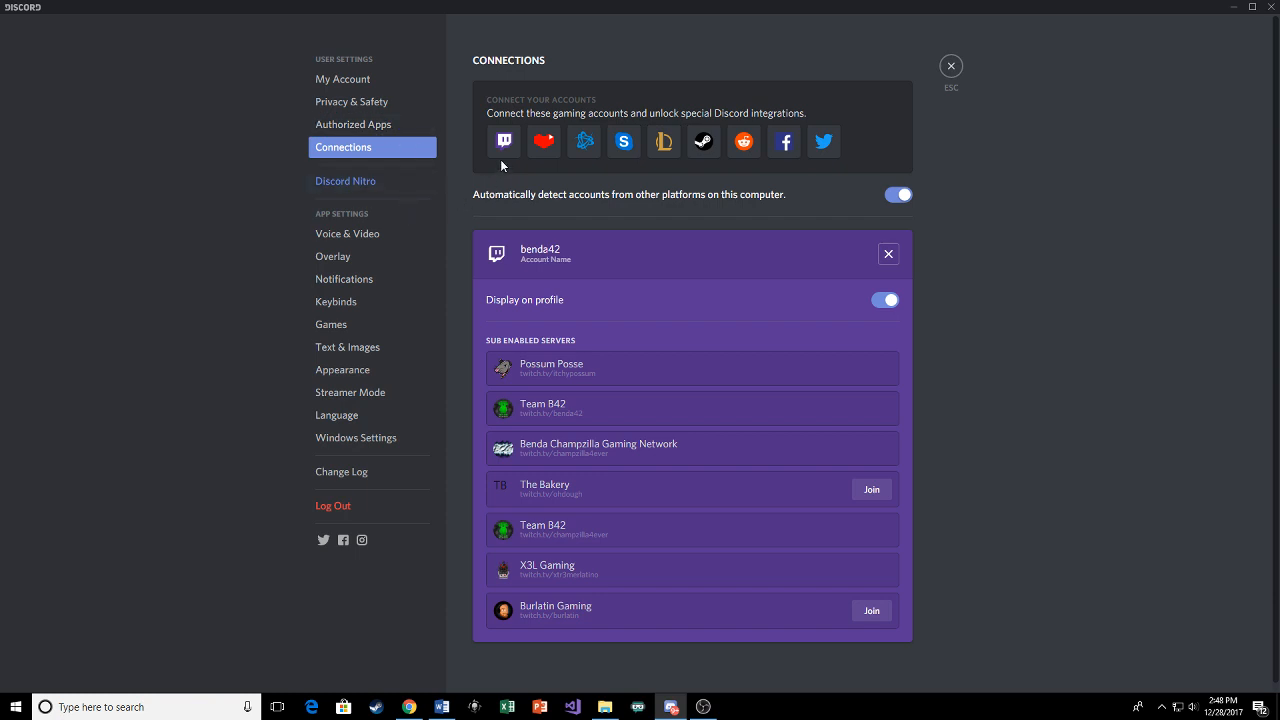
pyautogui.moveTo(504, 140)
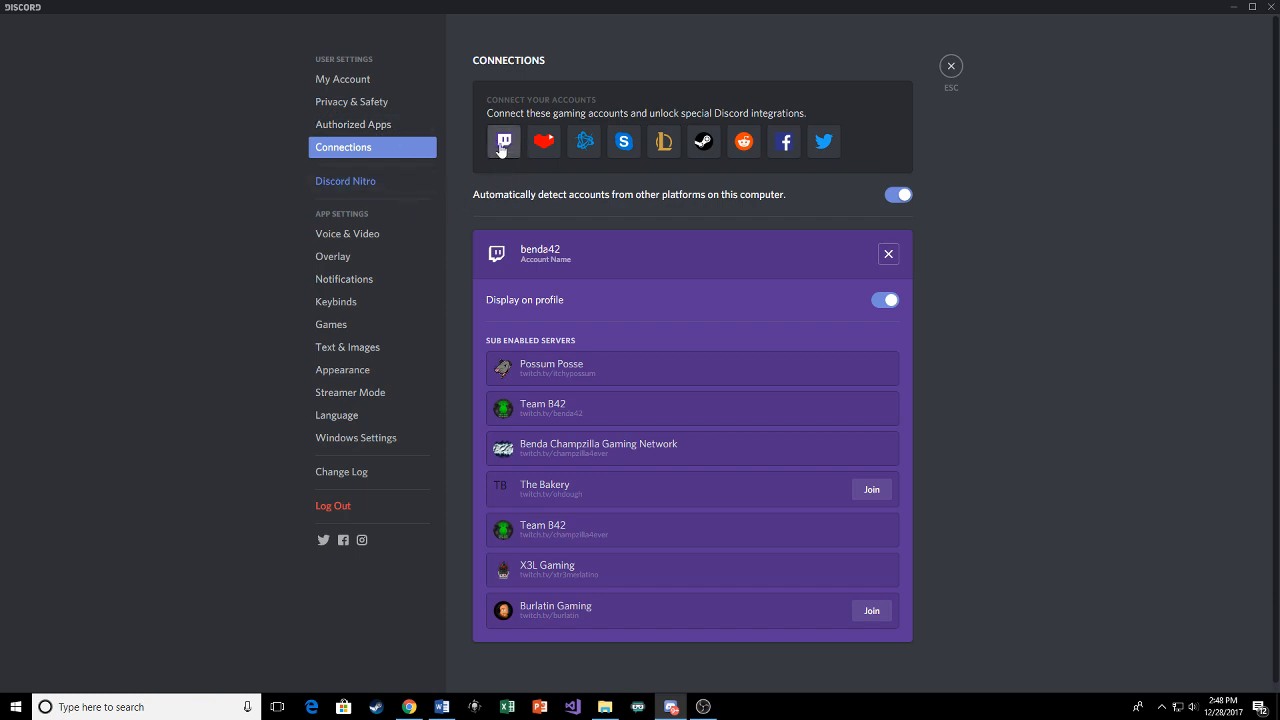
pyautogui.moveTo(588, 330)
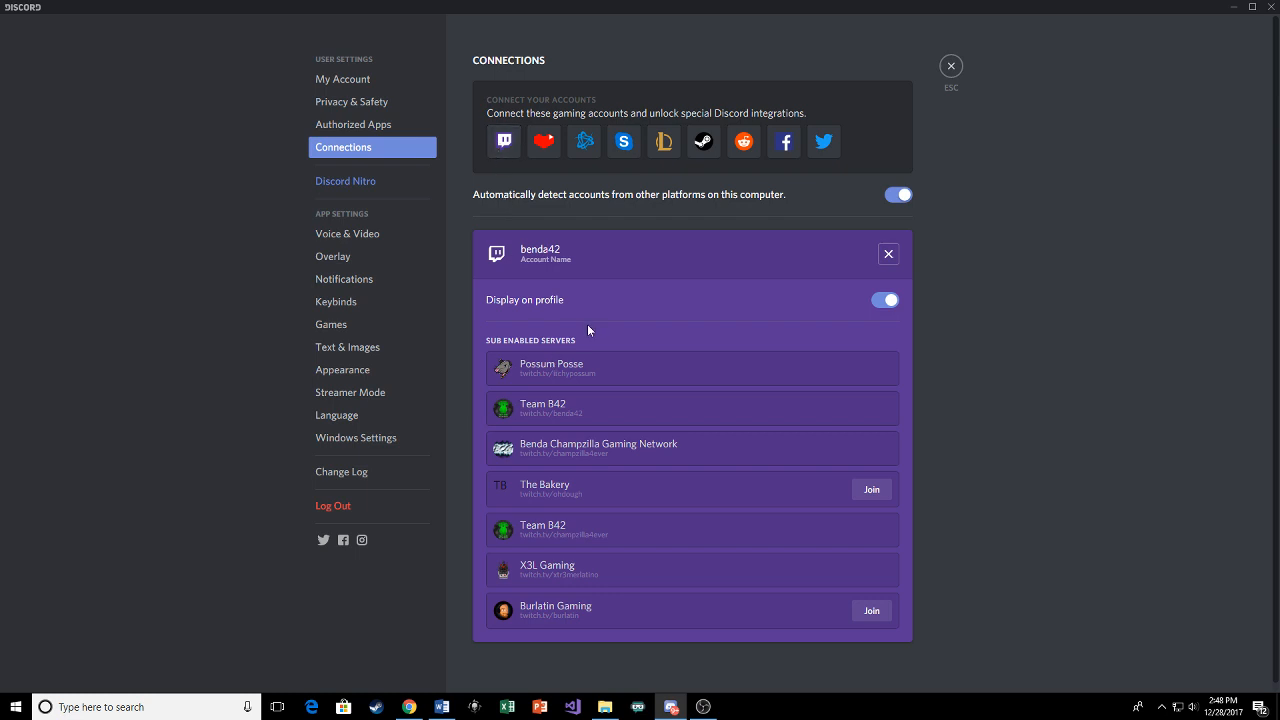
pyautogui.moveTo(448, 376)
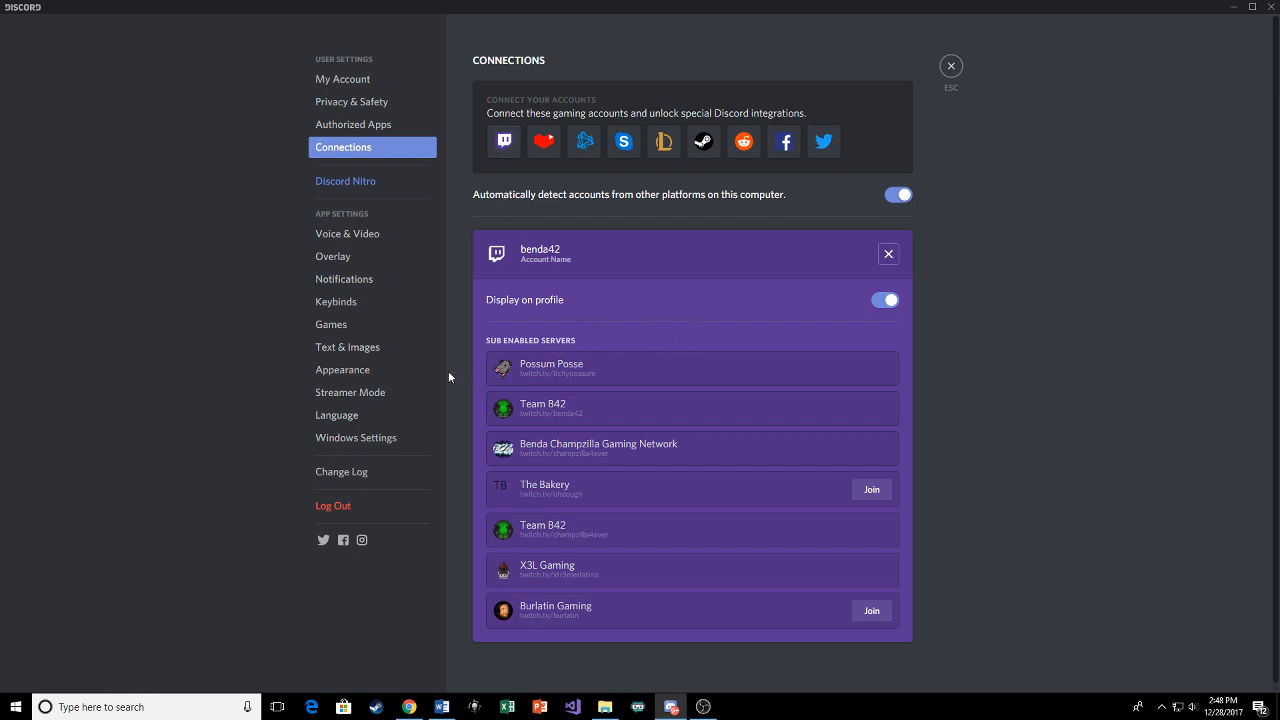
pyautogui.moveTo(370, 292)
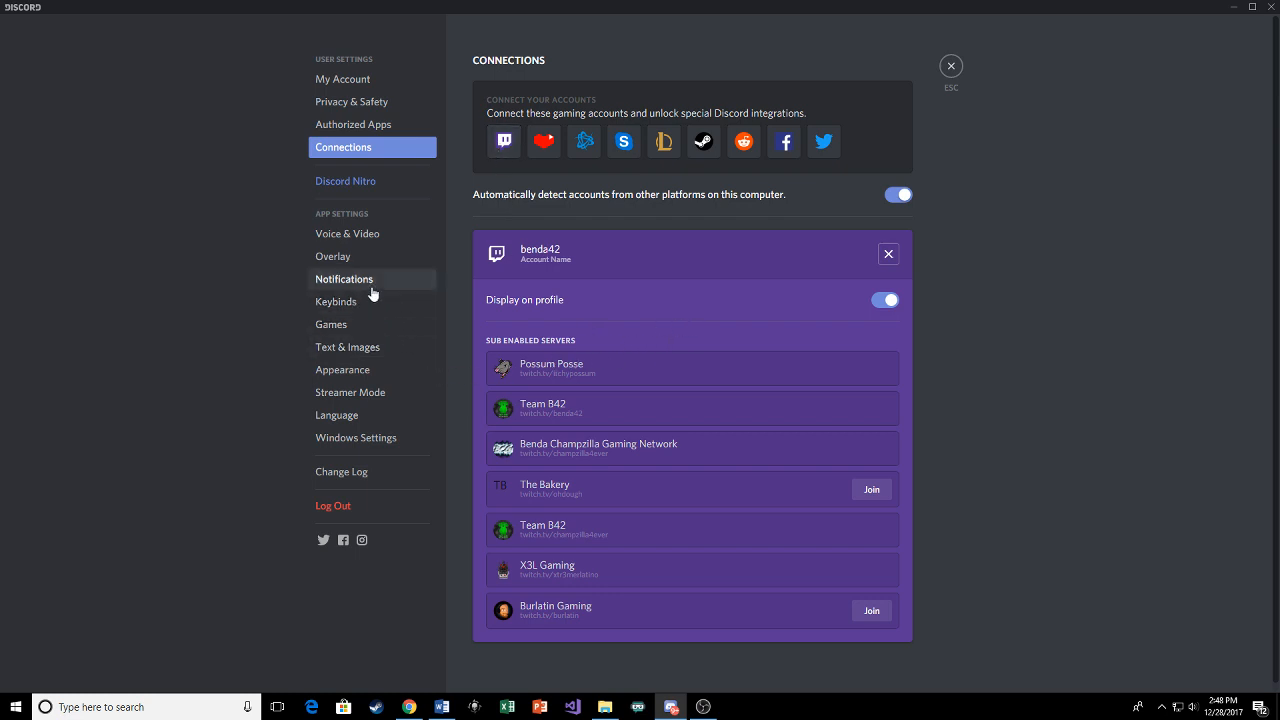
pyautogui.moveTo(332, 324)
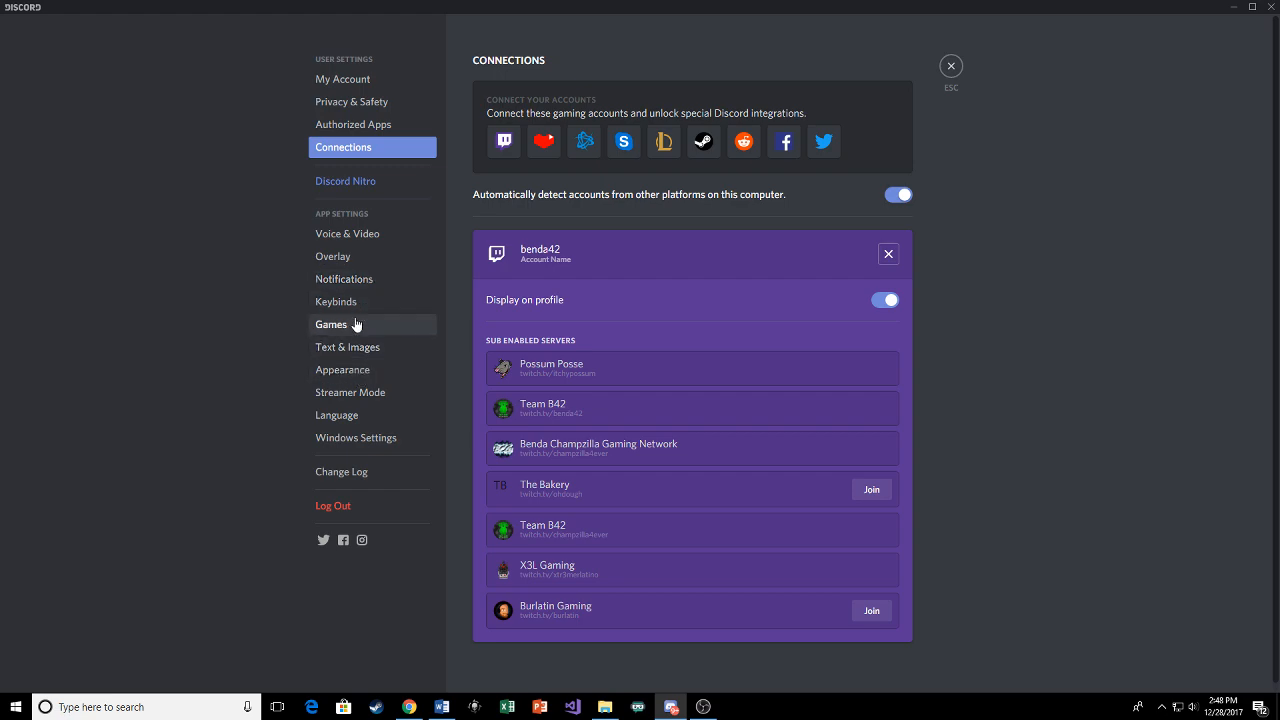
pyautogui.click(948, 64)
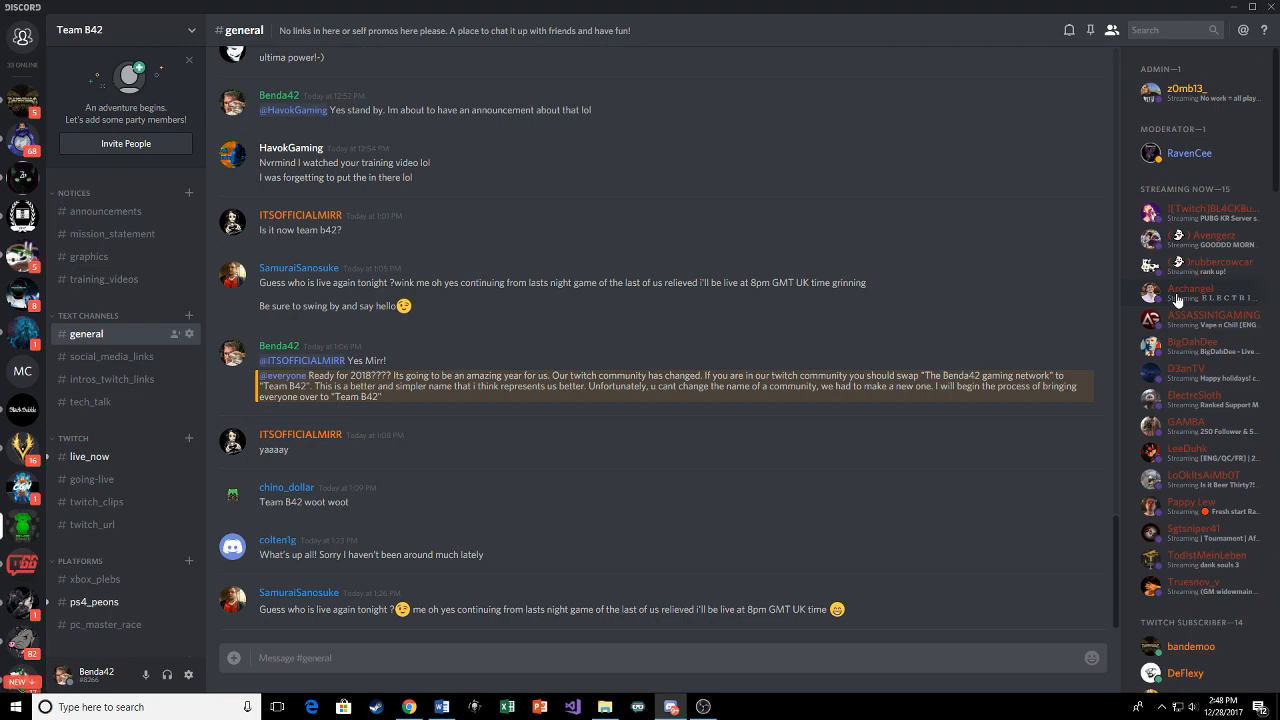
pyautogui.moveTo(1144, 412)
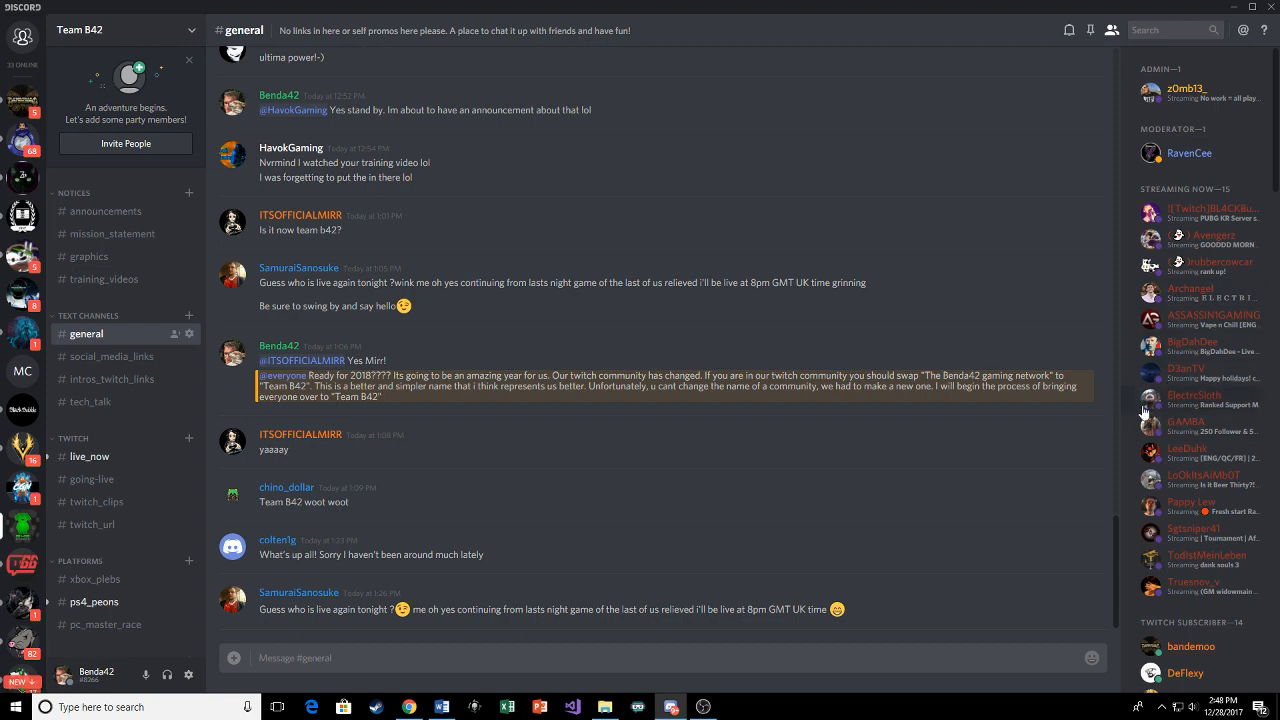
pyautogui.moveTo(1100, 36)
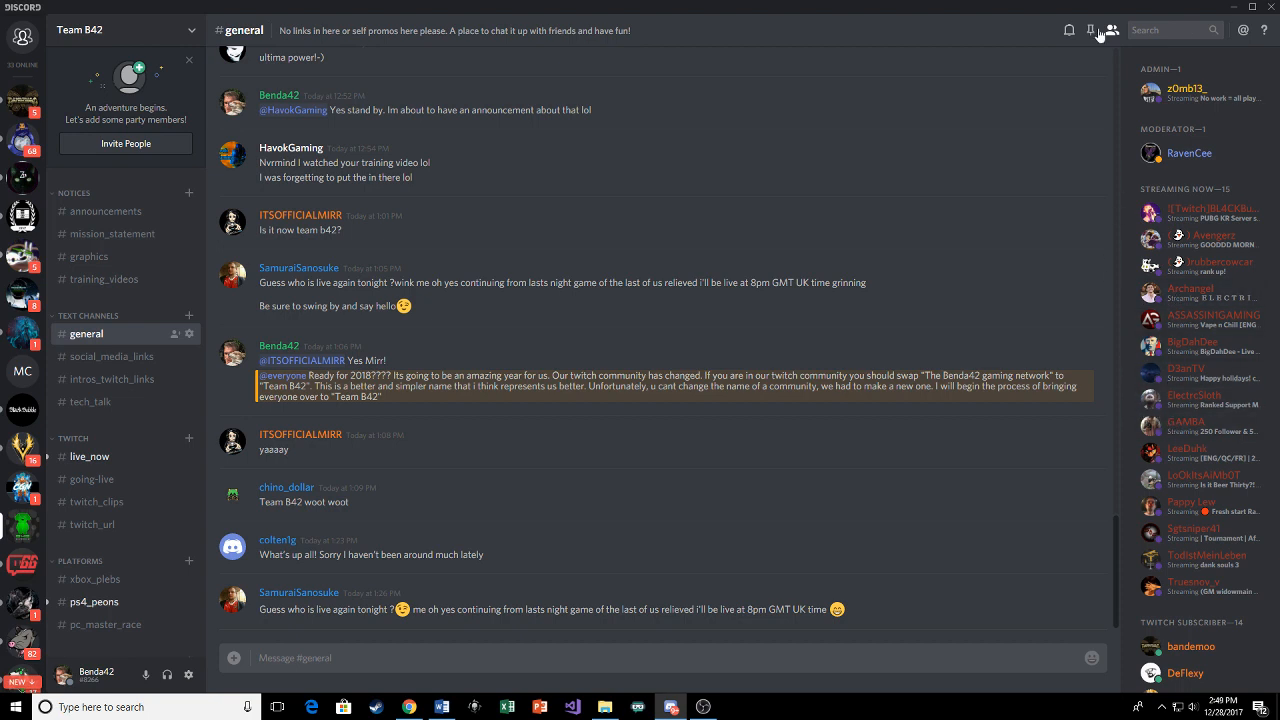
pyautogui.moveTo(768, 252)
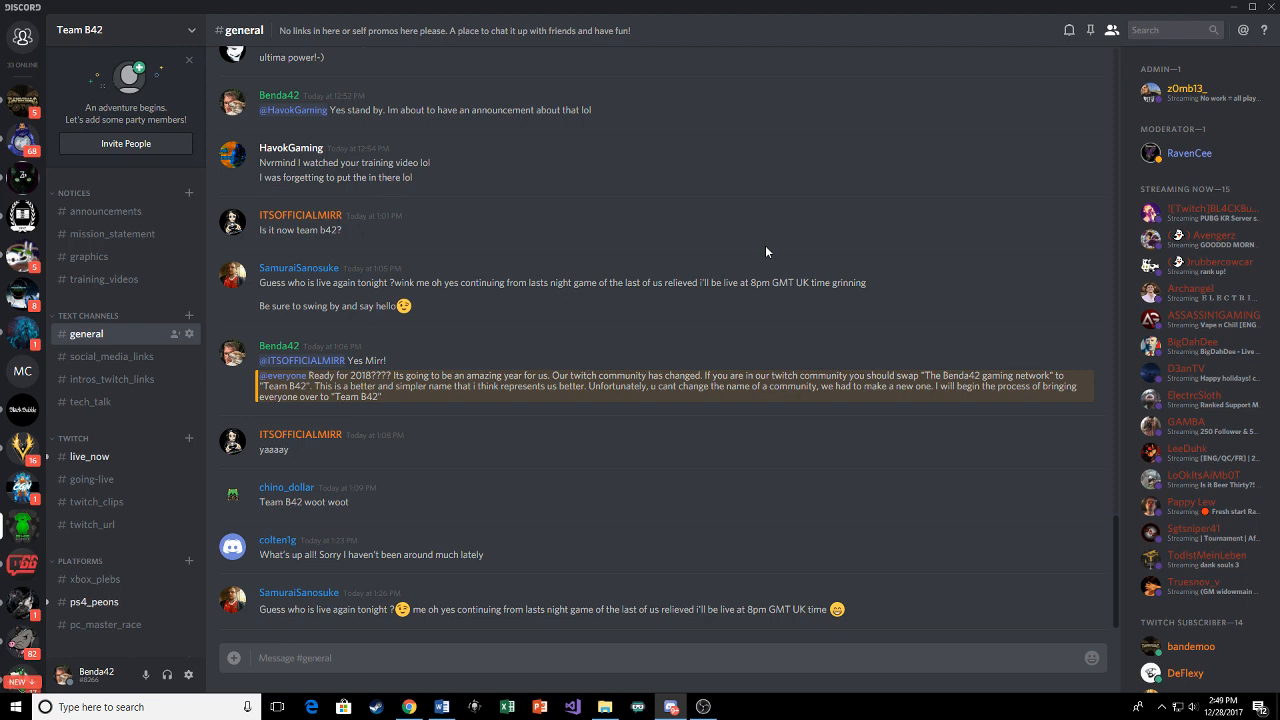
pyautogui.moveTo(1196, 256)
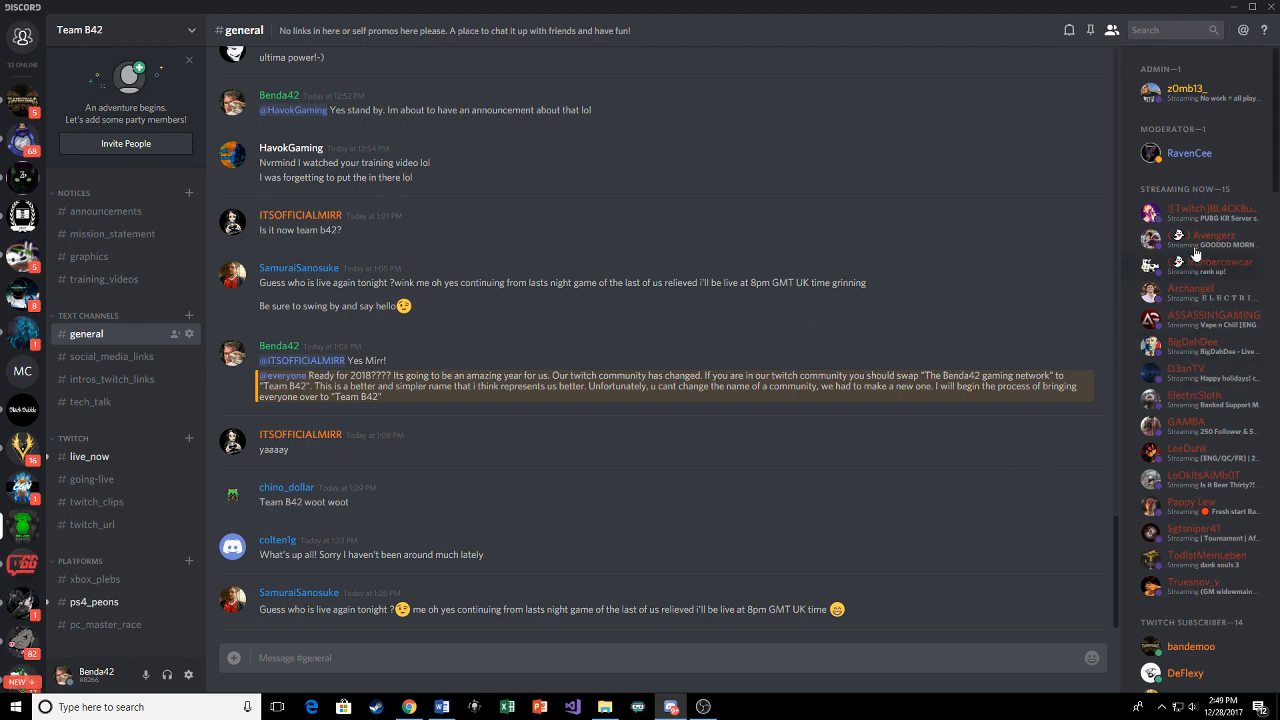
pyautogui.moveTo(1058, 420)
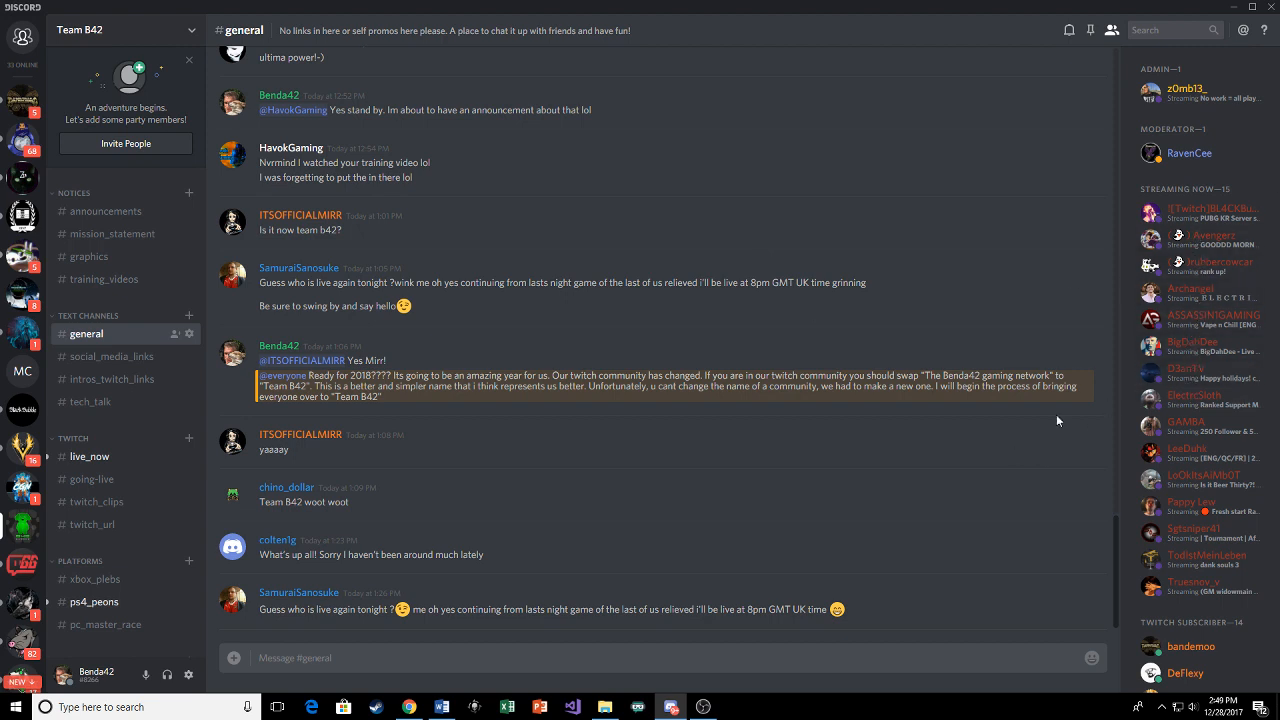
pyautogui.moveTo(704, 708)
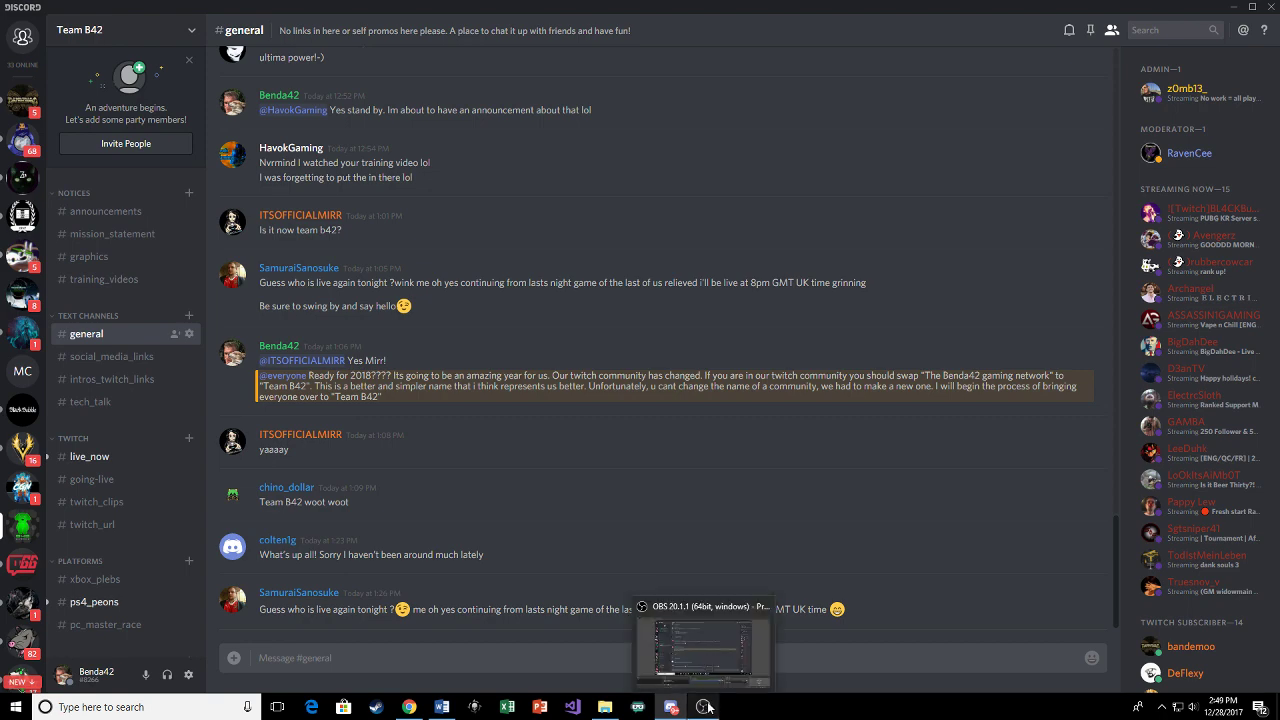